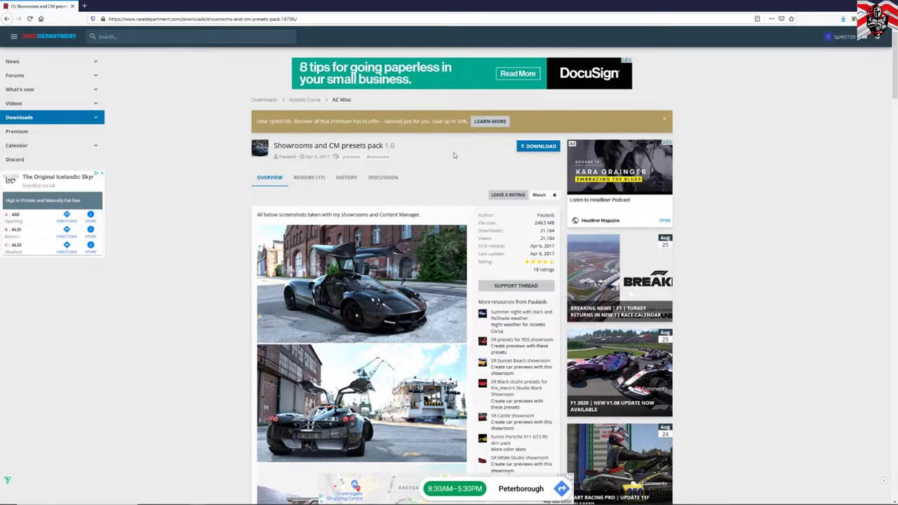
Scroll the RaceDepartment pack page past the screenshots to the description and mini guide.
scroll(down, 3)
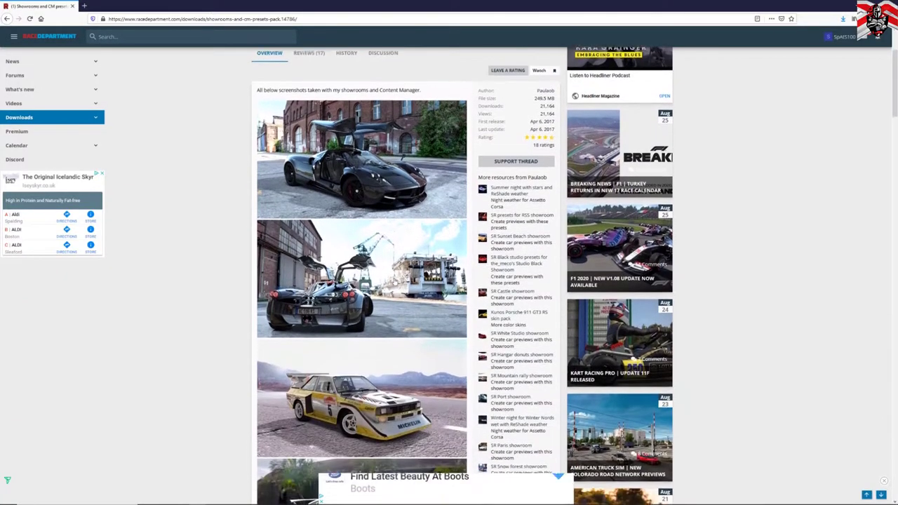
scroll(down, 3)
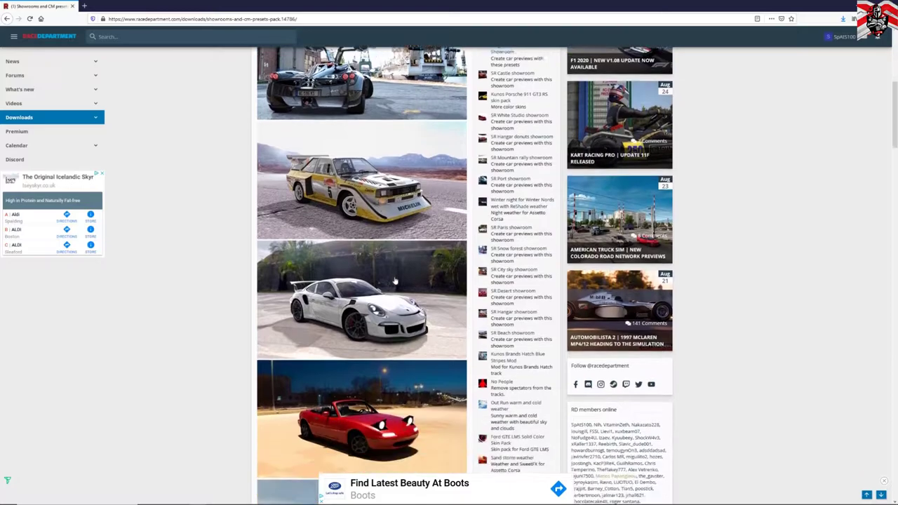
scroll(down, 3)
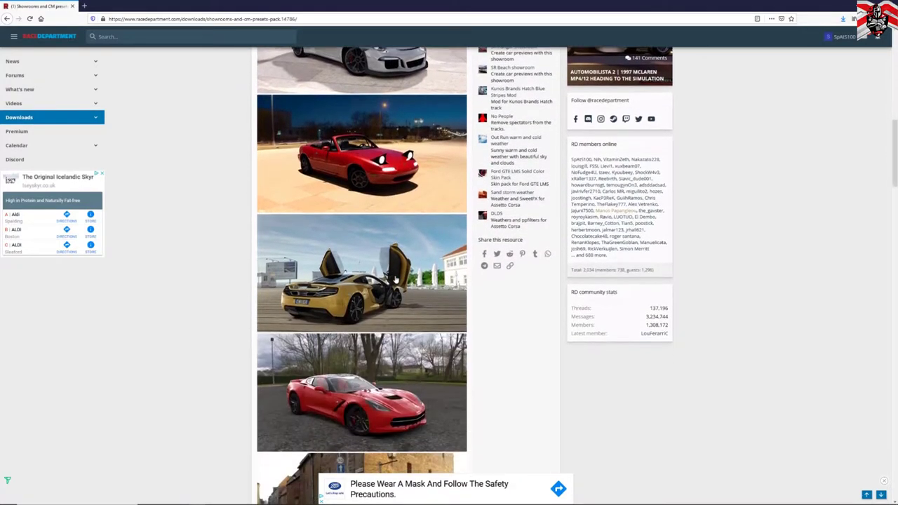
scroll(down, 3)
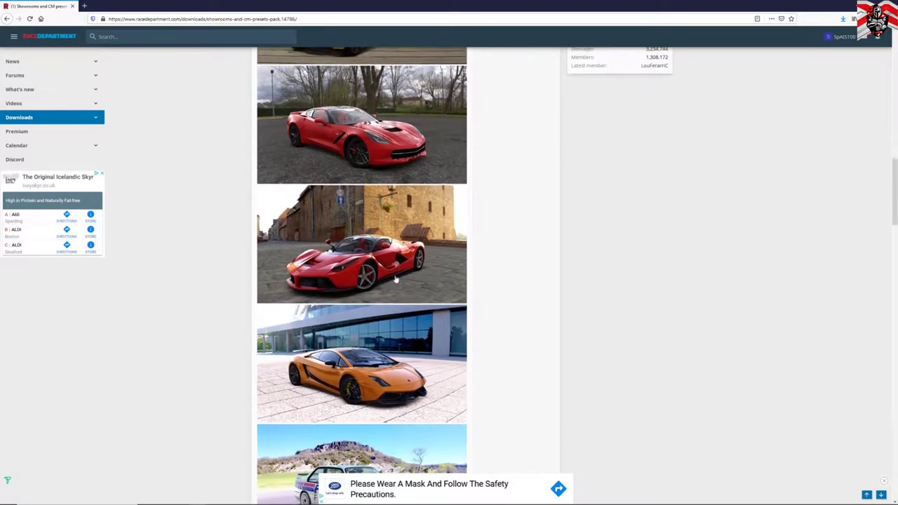
scroll(down, 3)
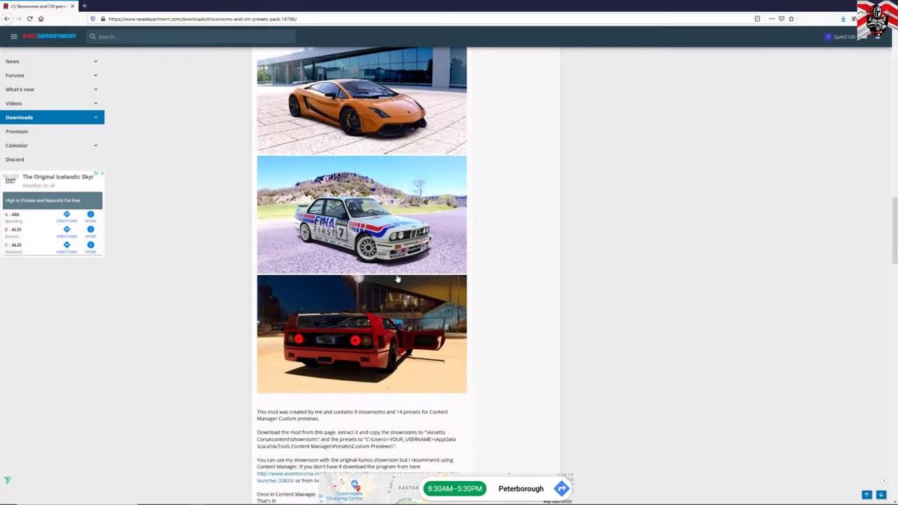
scroll(down, 3)
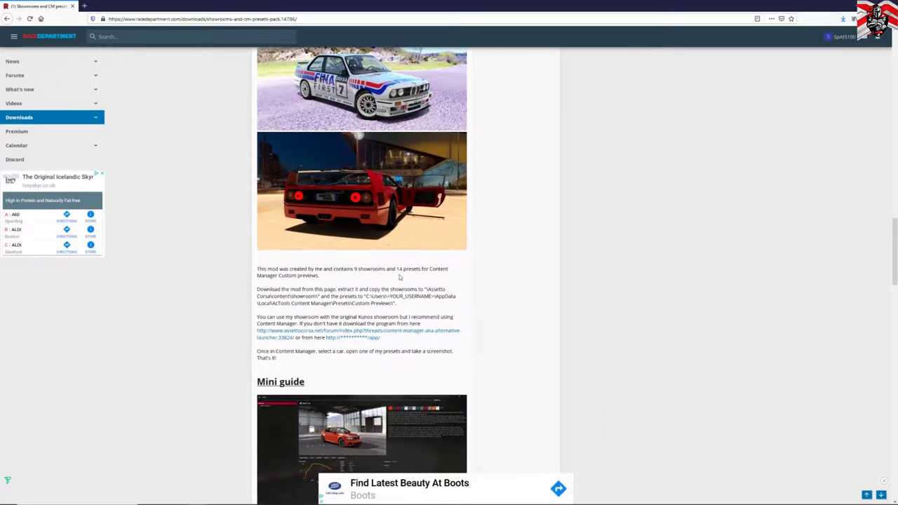
click(538, 146)
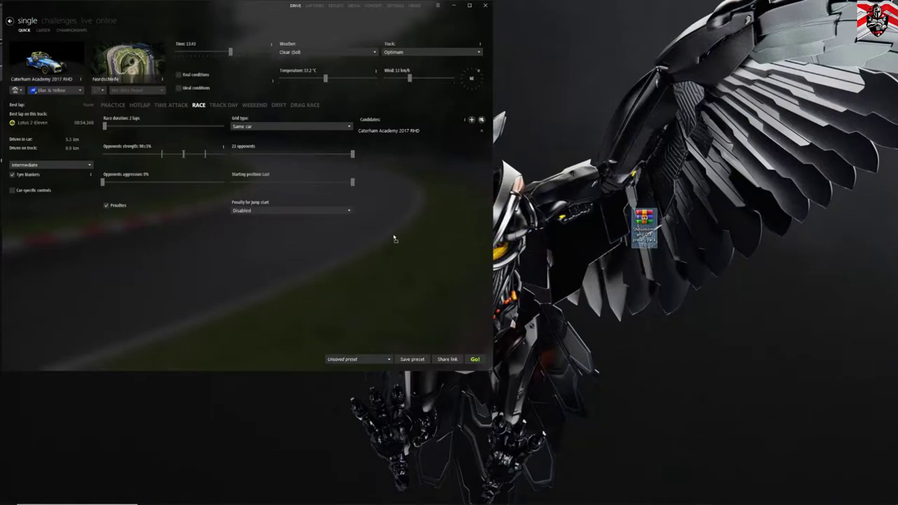
mouse_move(386, 237)
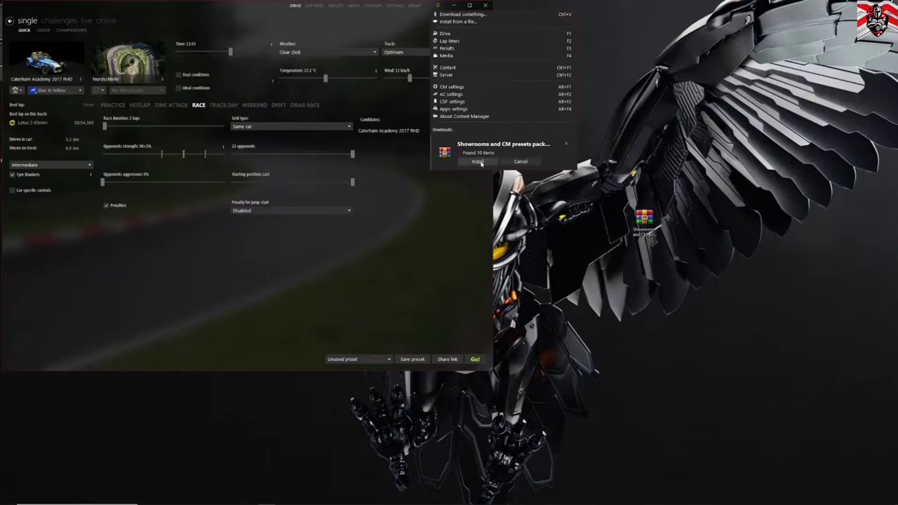
Install the 10 items Content Manager found in the Showrooms and CM presets archive.
click(477, 162)
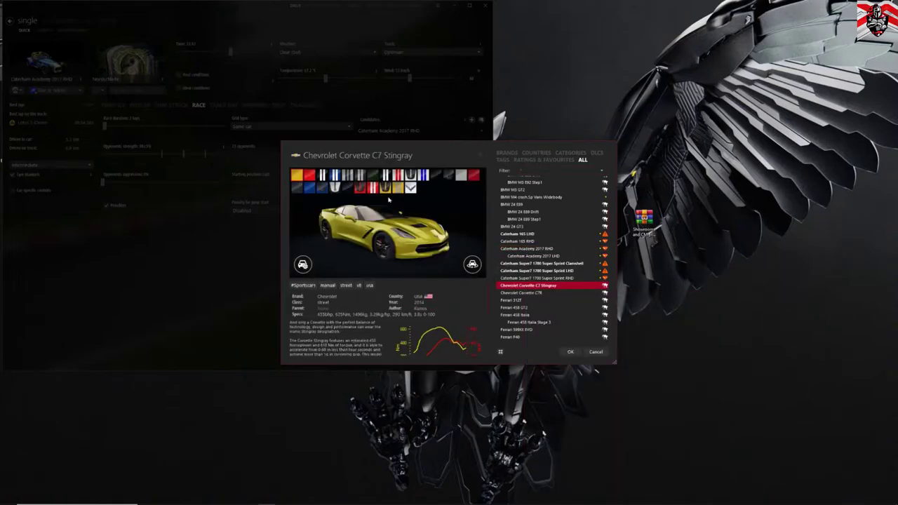
Pick the Arctic White SE red-striped livery for the Corvette C7 Stingray and confirm.
click(296, 175)
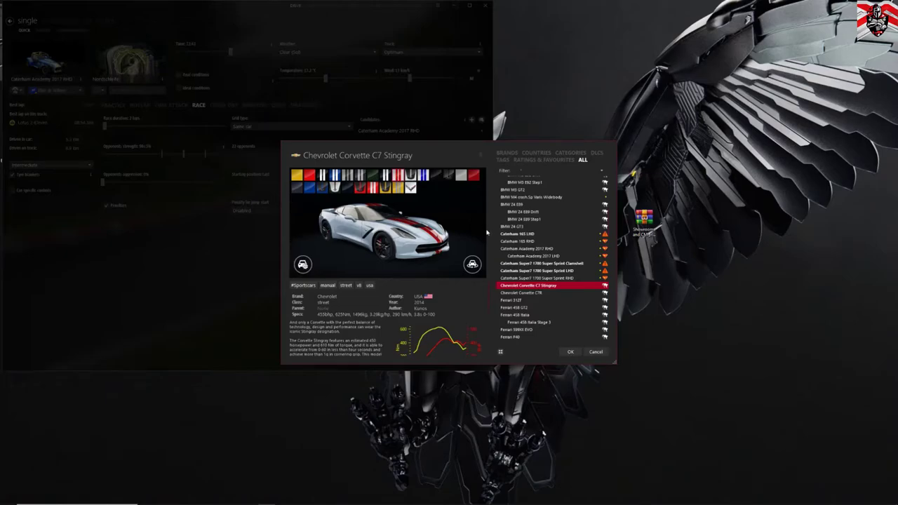
click(569, 351)
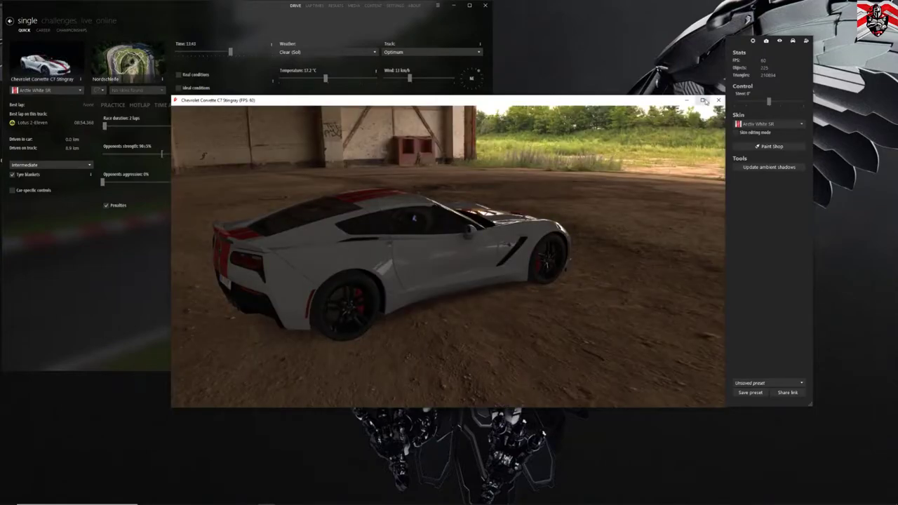
Maximize the Corvette's custom showroom preview window to fill the screen.
click(702, 99)
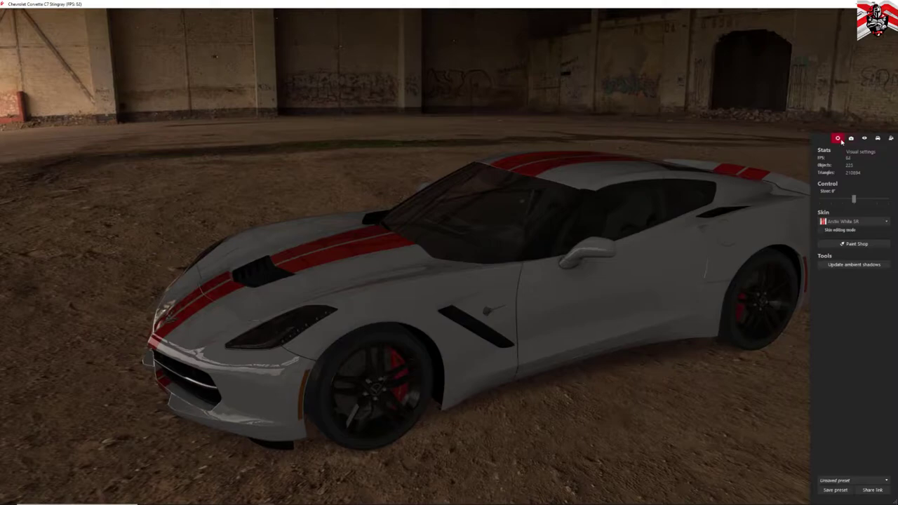
Open the preview's visual settings, check Quality, then scroll the Scene tab's showroom list.
click(850, 137)
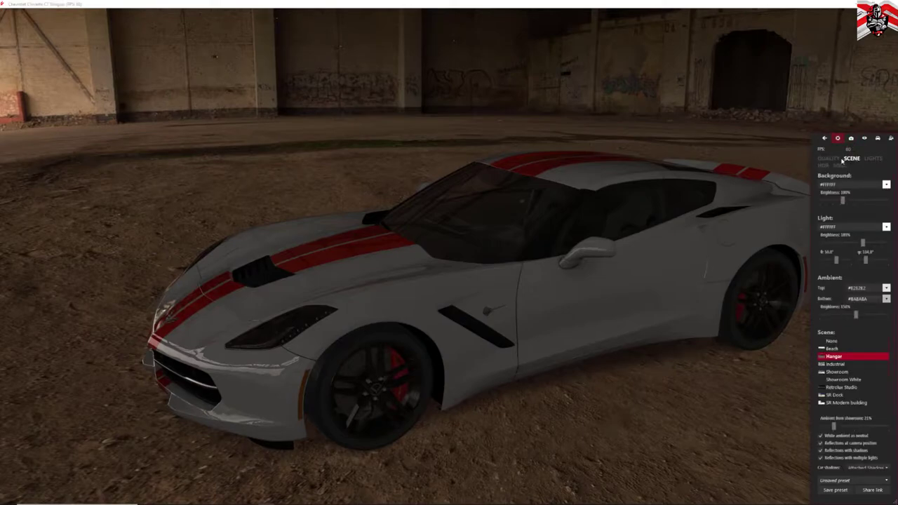
click(829, 157)
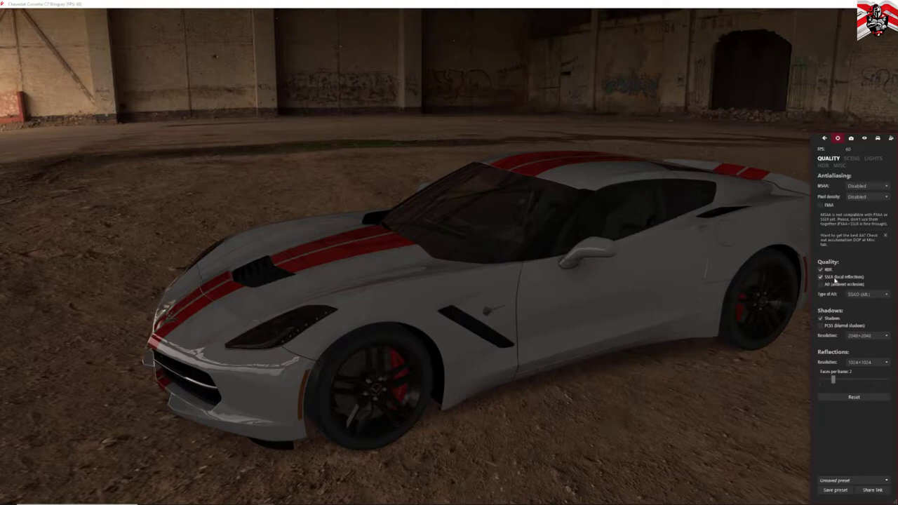
mouse_move(848, 205)
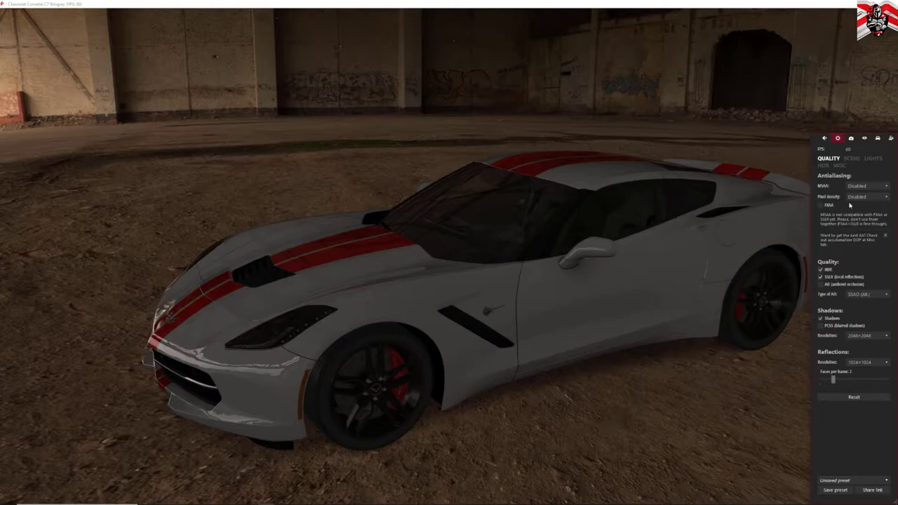
click(851, 157)
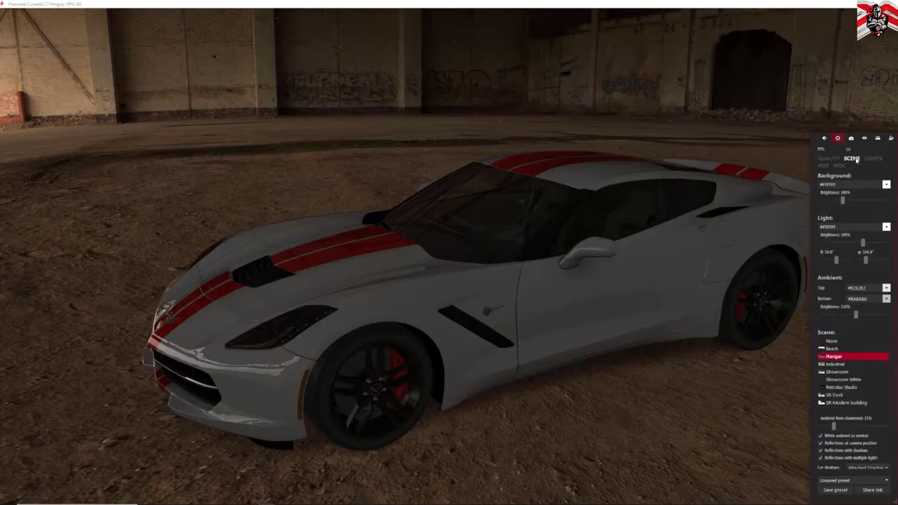
mouse_move(856, 181)
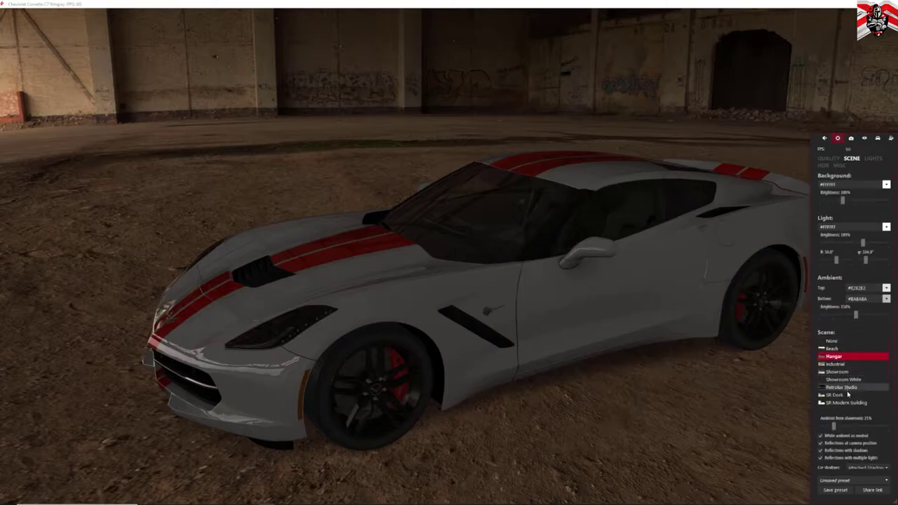
scroll(down, 3)
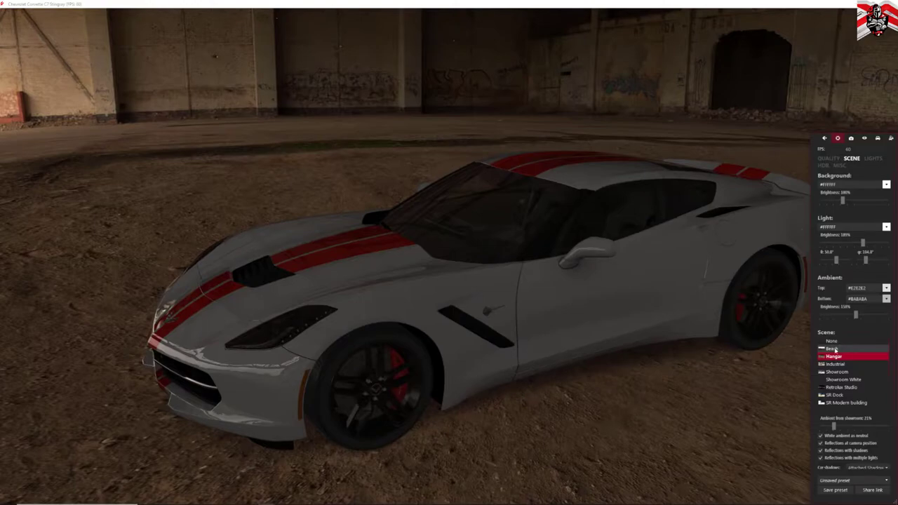
Try Beach, SR Dock, Modern building, Mountain road and Old town, ending on SR Parking.
click(833, 349)
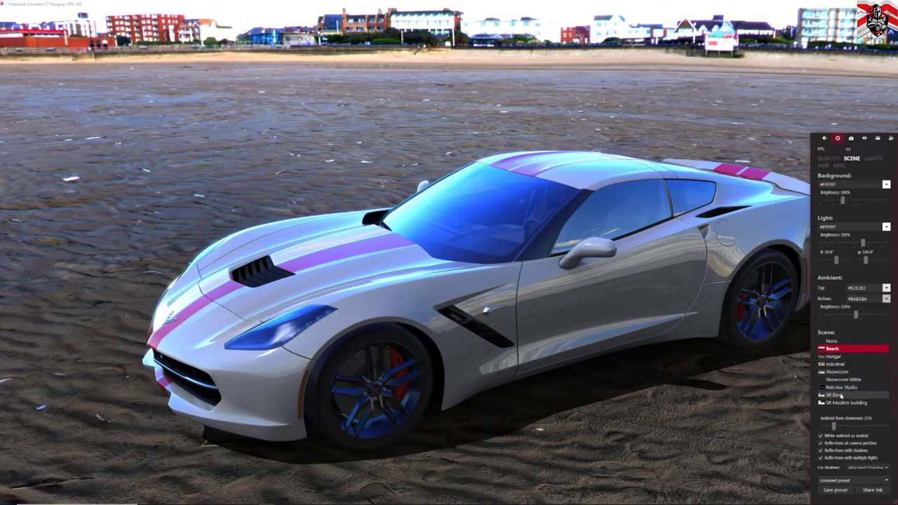
click(834, 394)
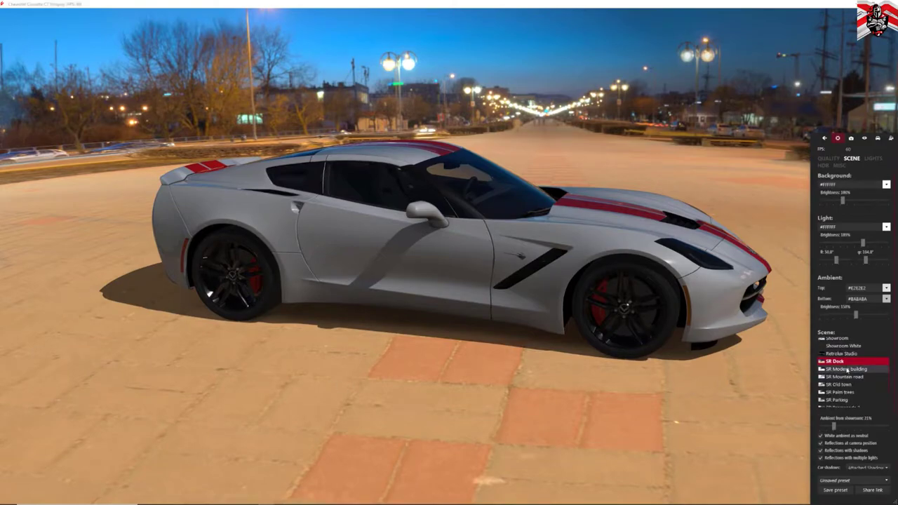
click(844, 369)
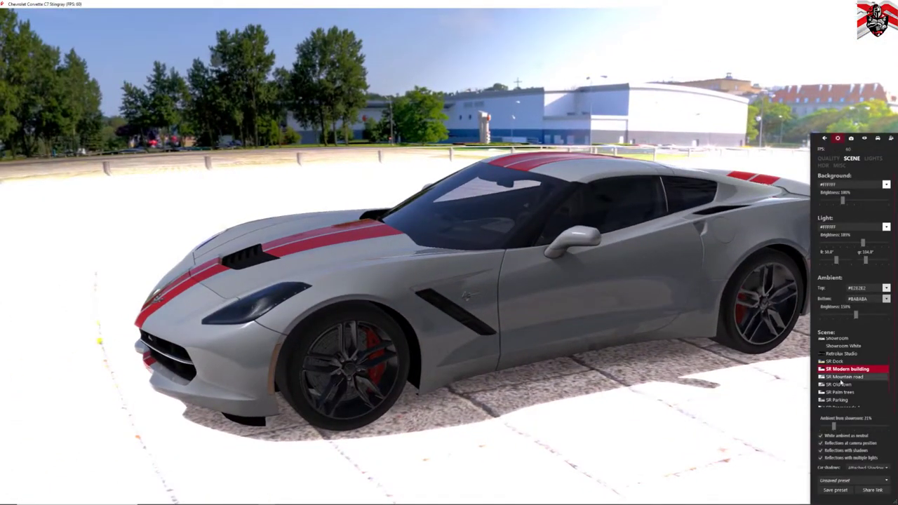
click(845, 377)
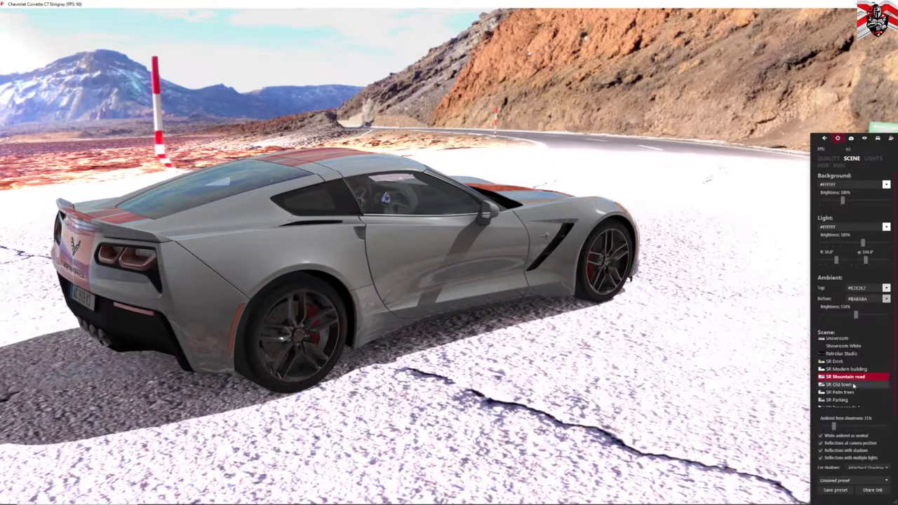
click(842, 384)
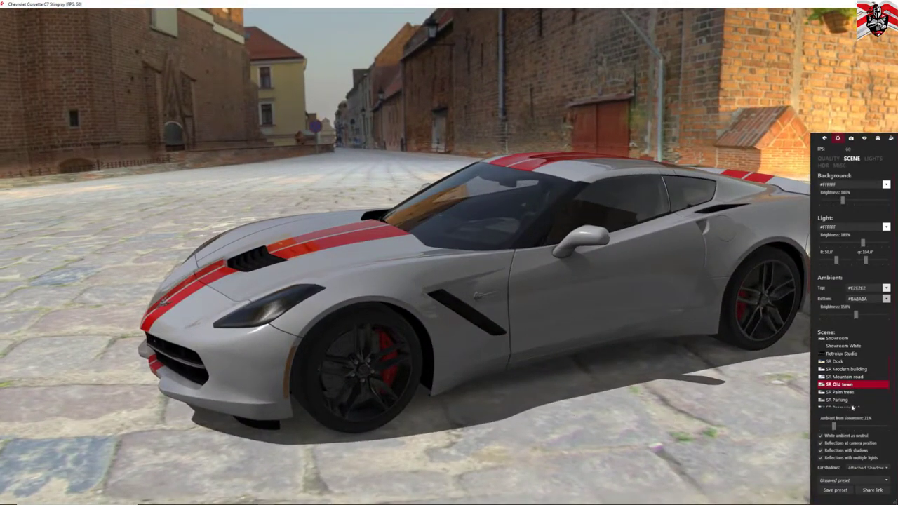
click(839, 392)
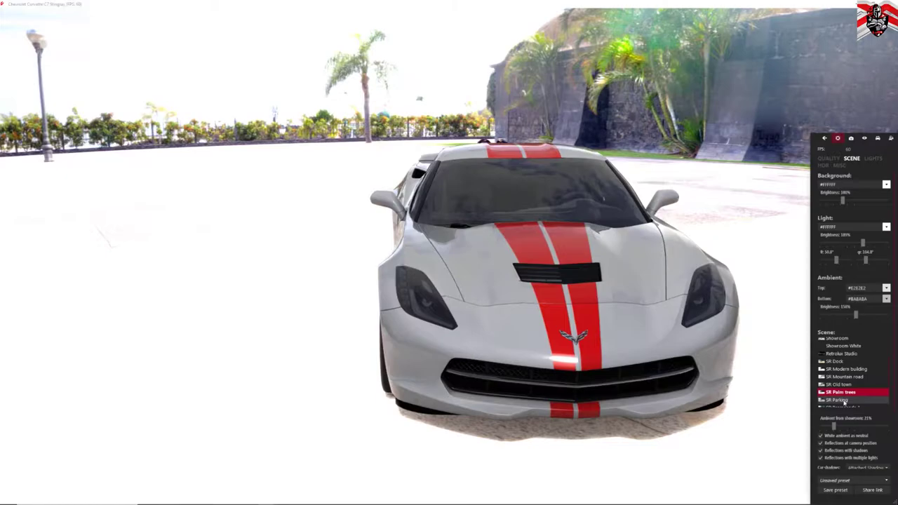
click(837, 400)
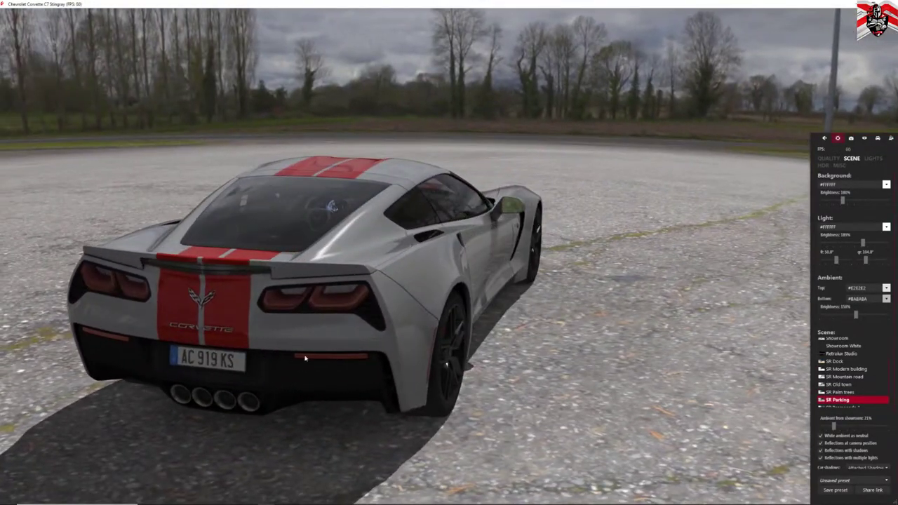
scroll(down, 3)
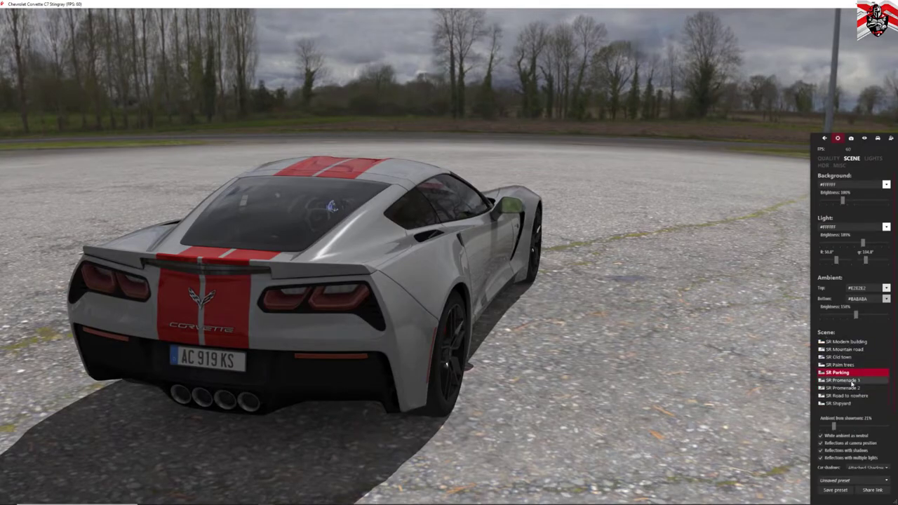
Preview SR Promenade 1 and 2, Road to nowhere and Shipyard, then return to SR Parking.
click(846, 379)
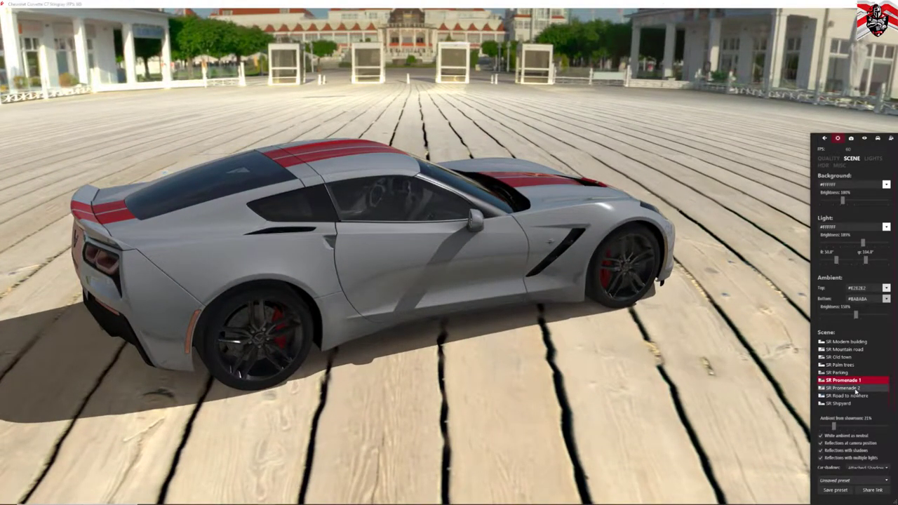
click(843, 387)
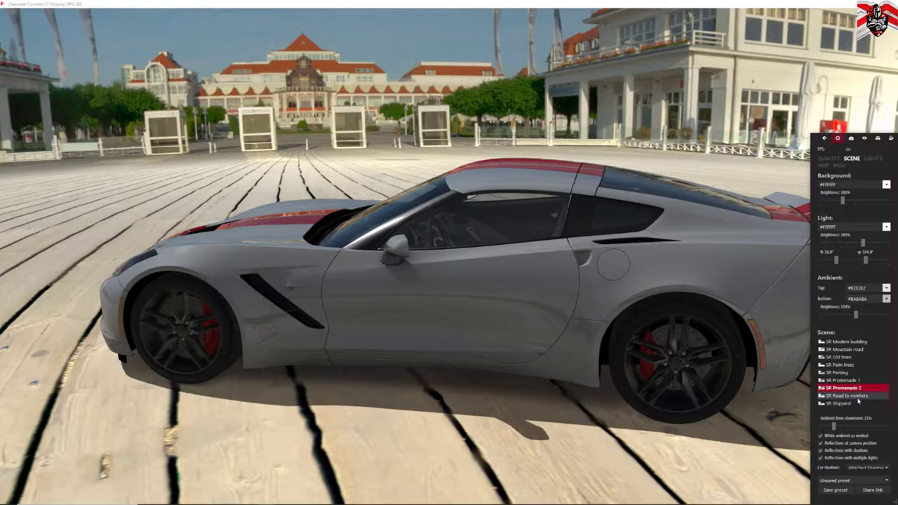
click(852, 396)
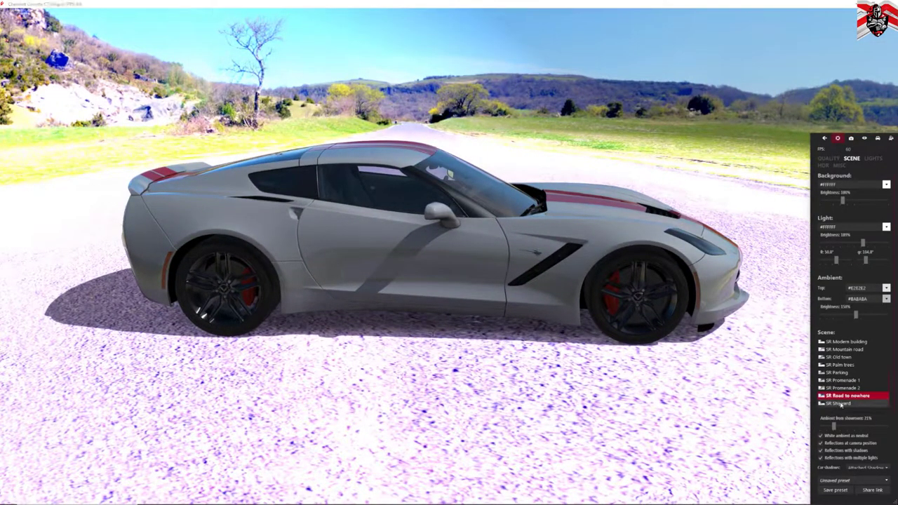
click(839, 403)
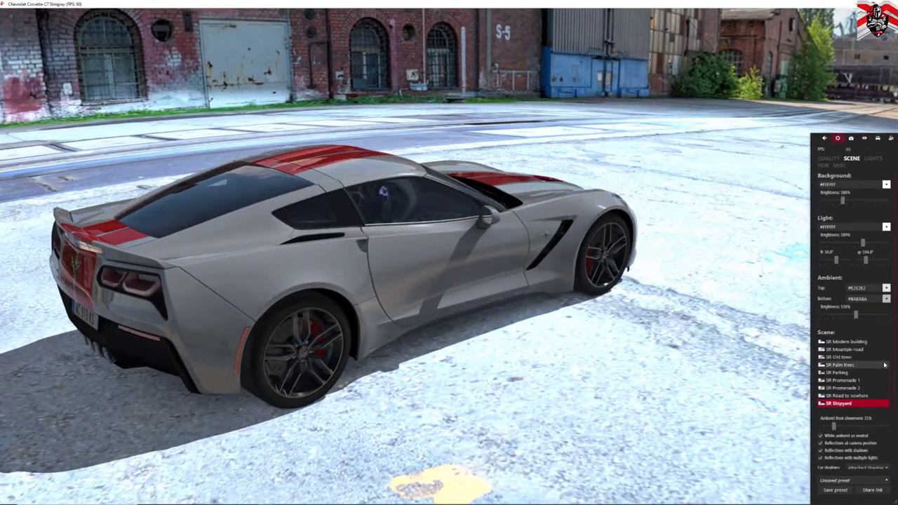
click(842, 371)
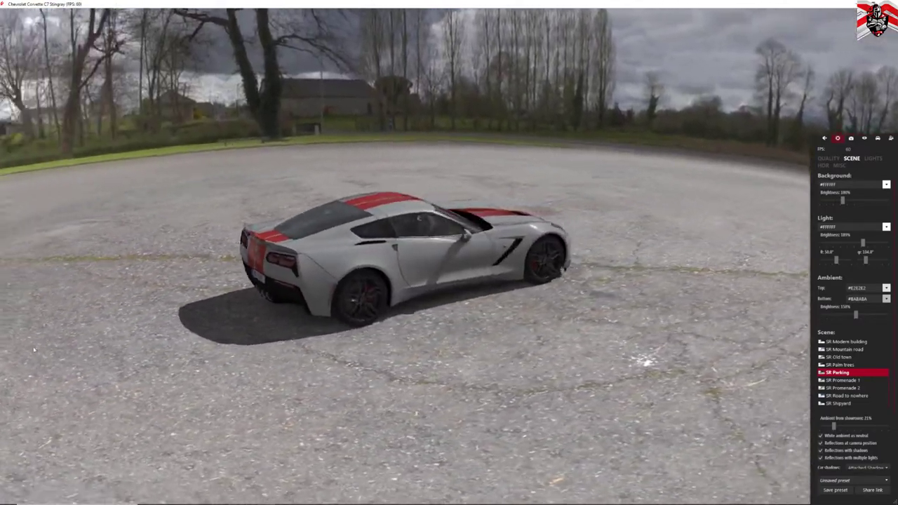
click(873, 158)
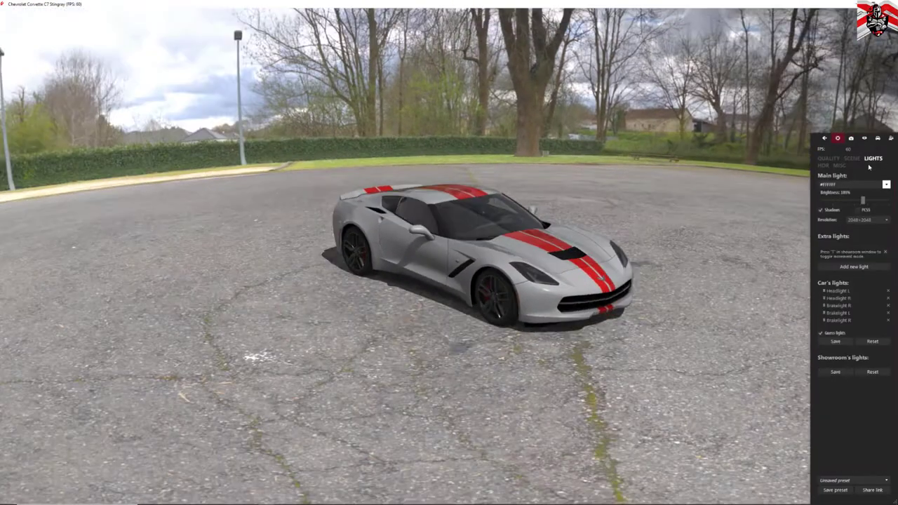
Try a red main-light tint, set brightness to 179%, and add then delete Light #1.
click(887, 184)
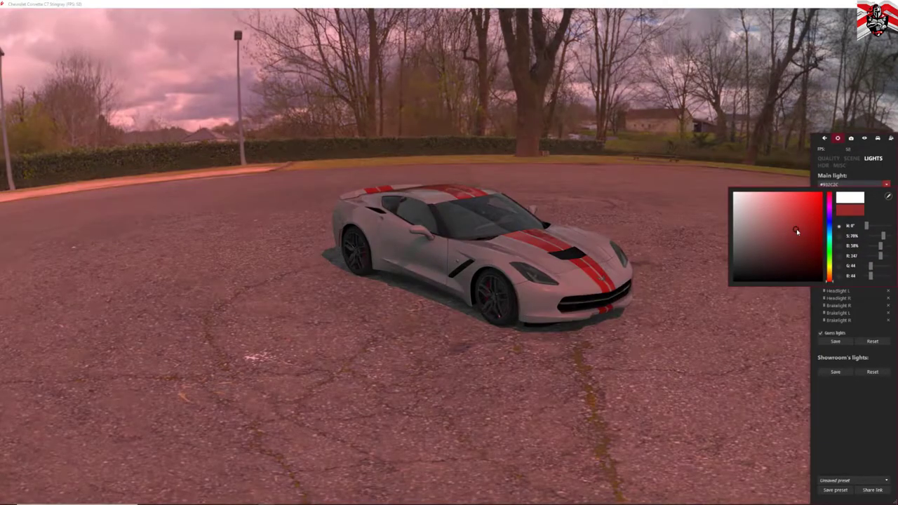
drag(796, 231, 804, 216)
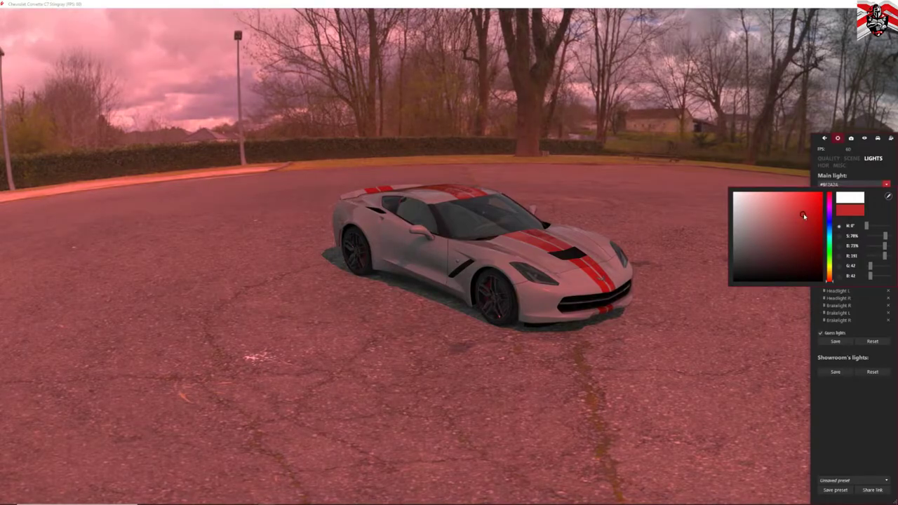
drag(804, 216, 759, 211)
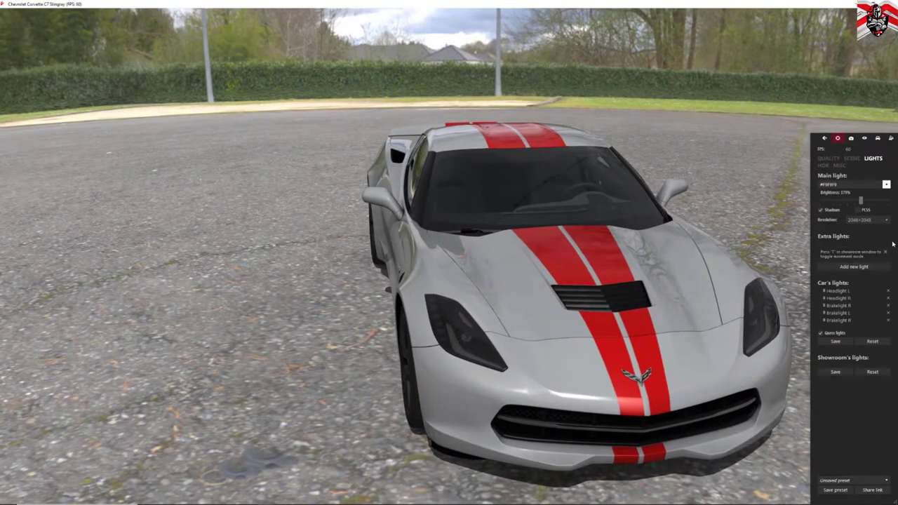
click(853, 274)
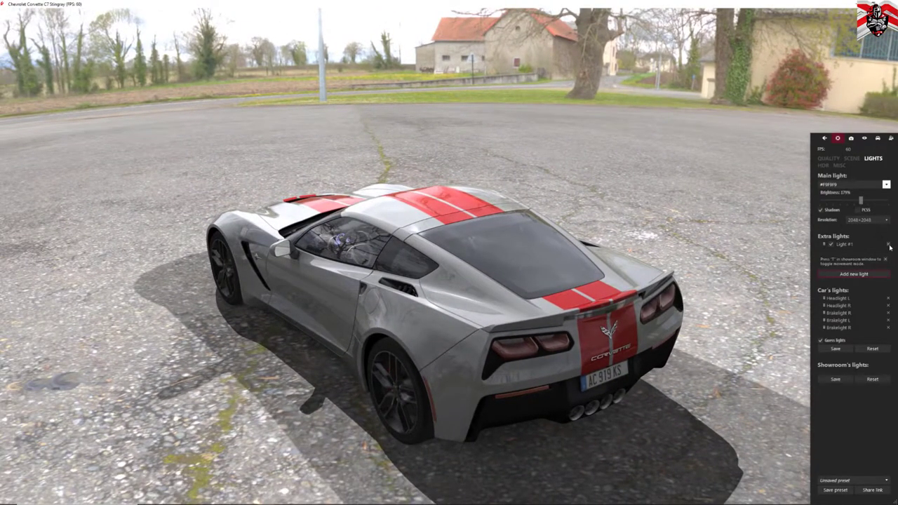
click(885, 243)
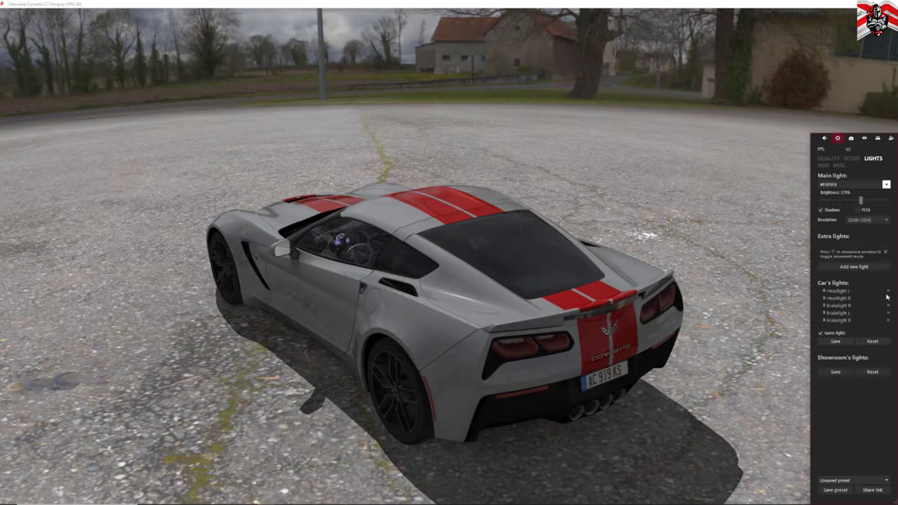
click(837, 290)
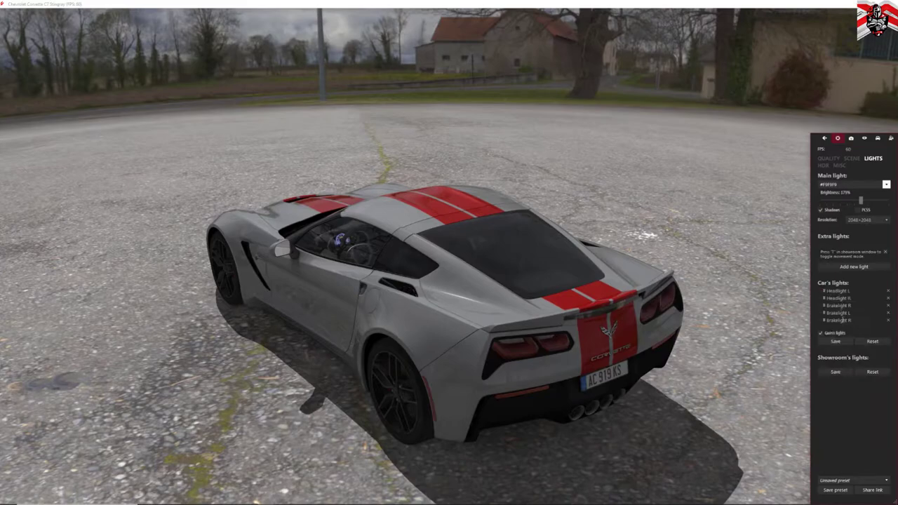
Review HDR tone mapping, then scroll the MISC settings down to the depth-of-field section.
click(823, 165)
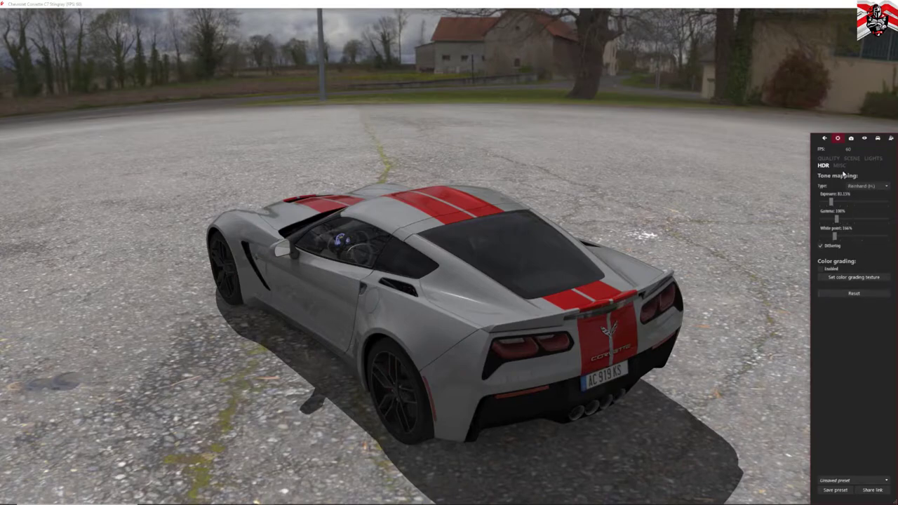
click(830, 165)
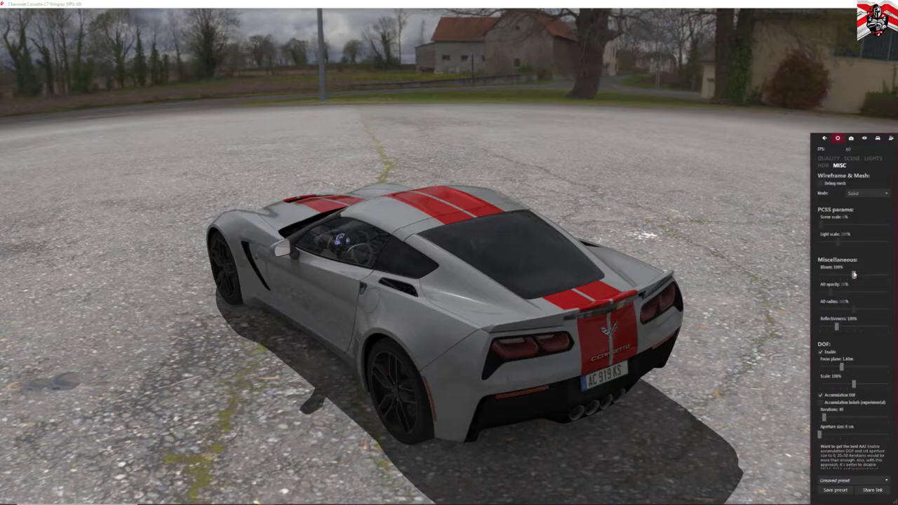
scroll(down, 3)
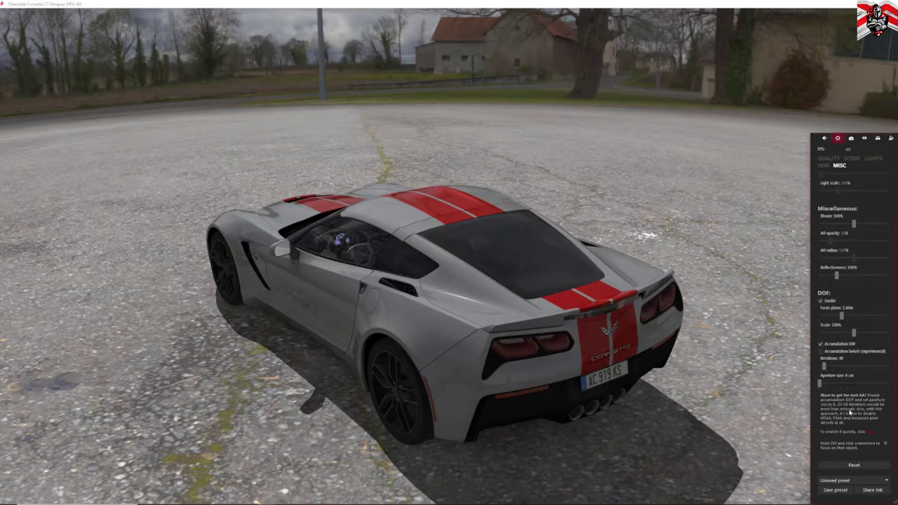
mouse_move(879, 169)
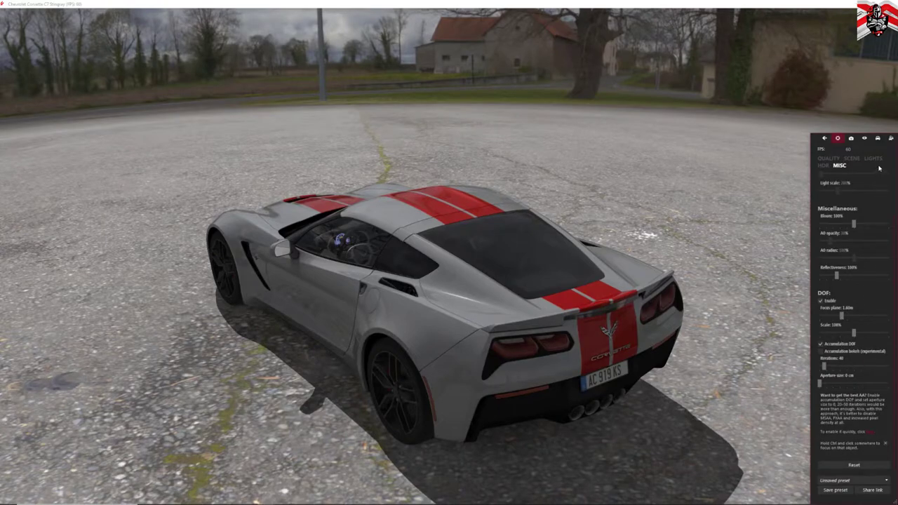
Show the screenshot panel with output resolutions and JPEG, PNG or HDR formats.
click(851, 138)
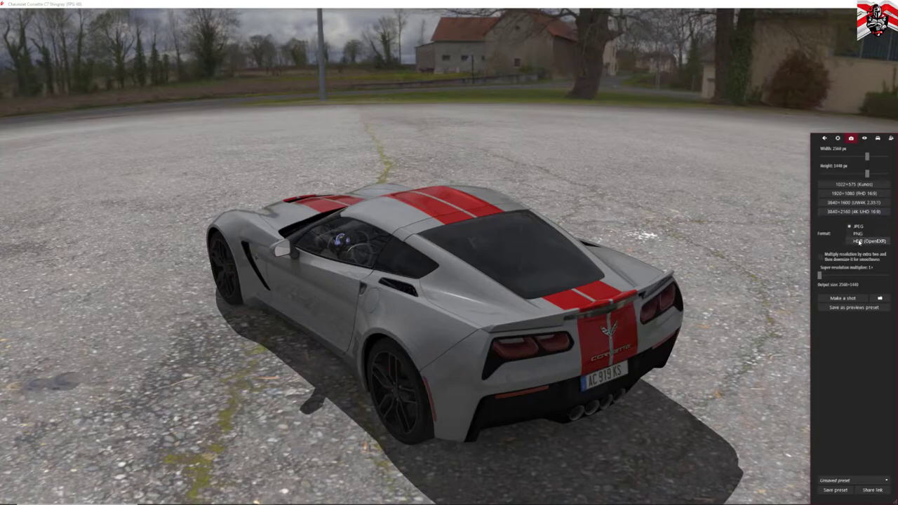
mouse_move(860, 241)
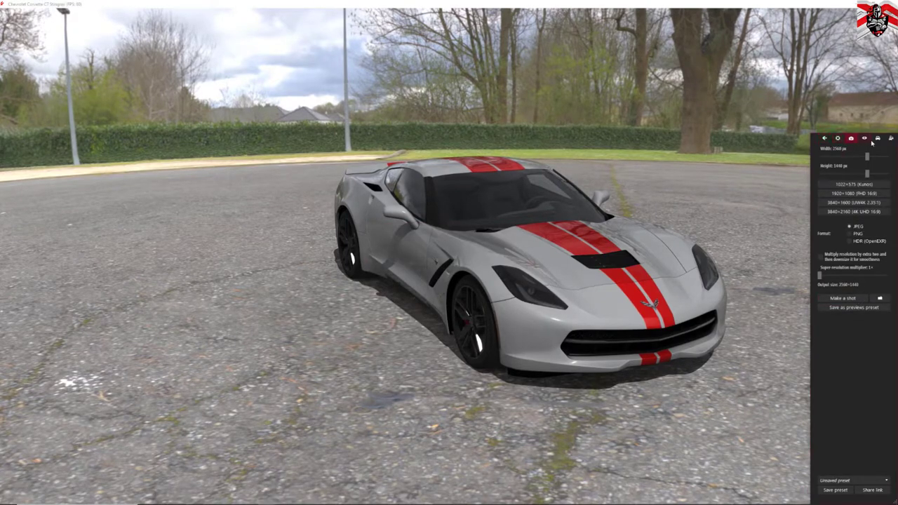
Show the Camera options, widen the field of view, and enable orbit camera and car auto-alignment.
click(864, 138)
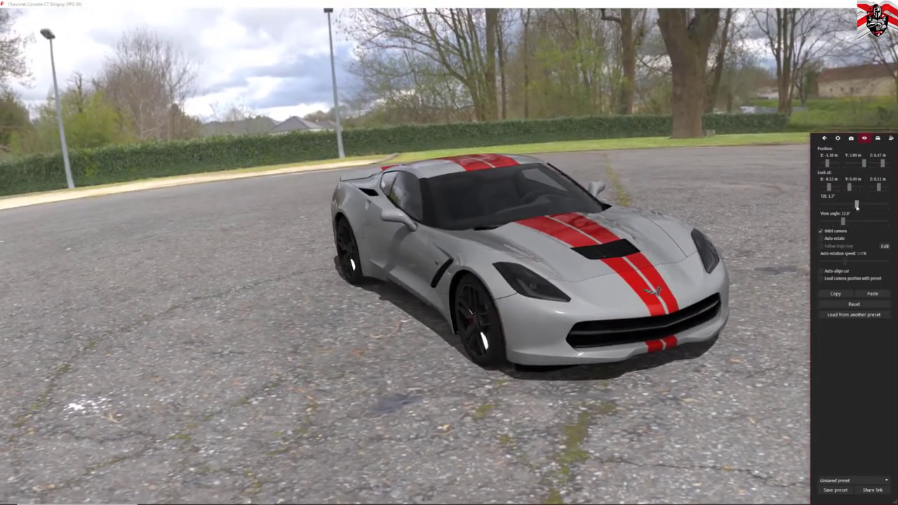
drag(856, 218, 866, 218)
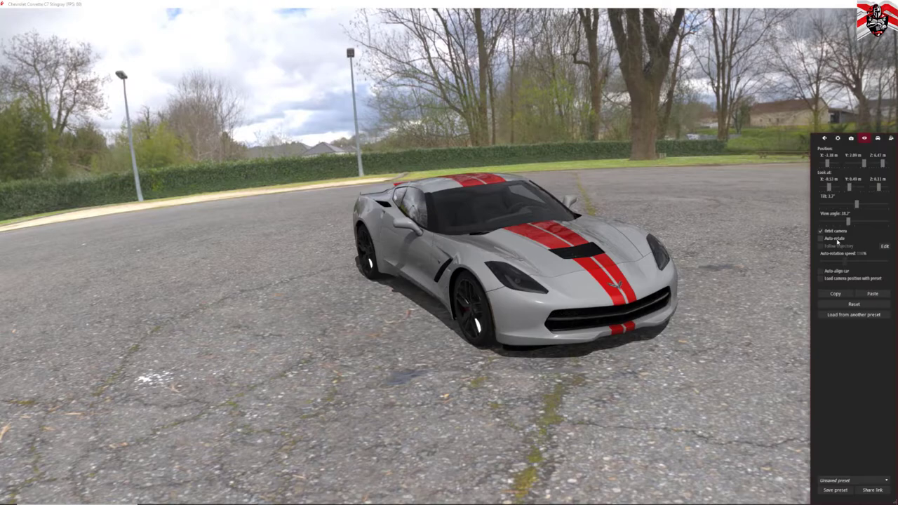
click(821, 239)
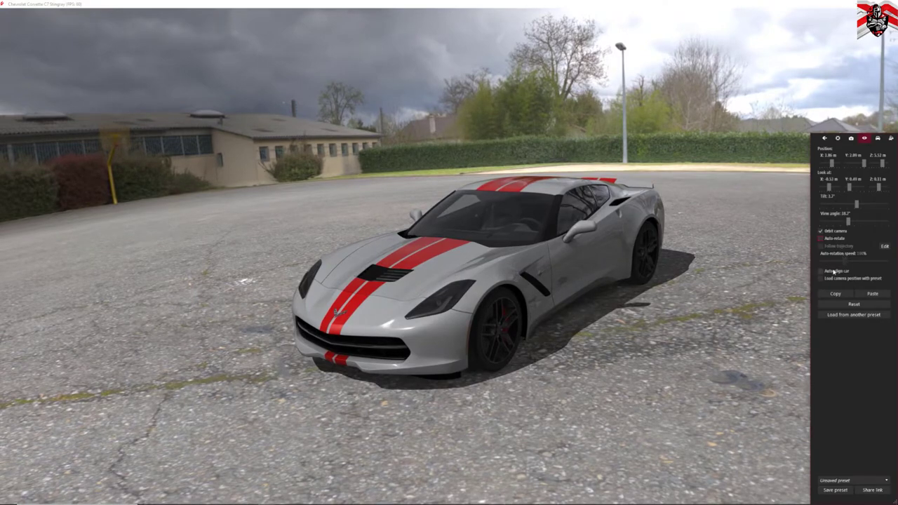
click(821, 271)
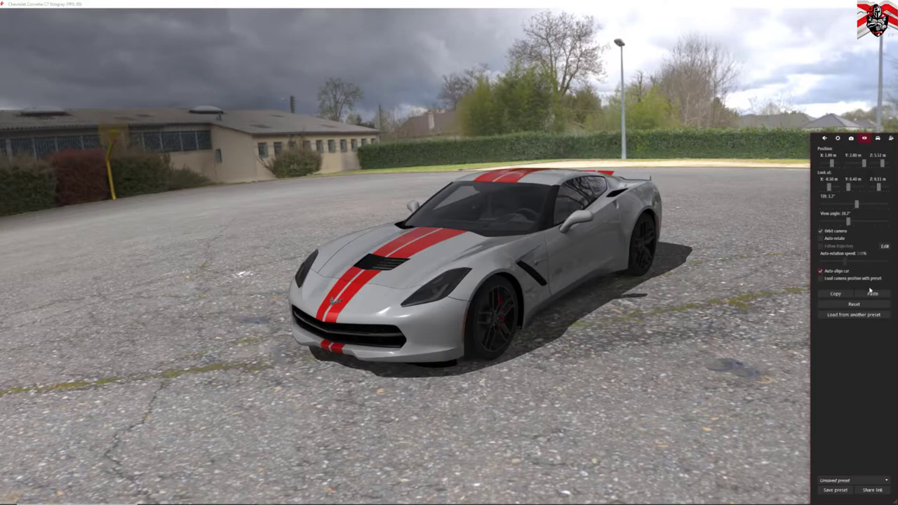
Try the Black SG skin on the Corvette, then switch to Velocity Yellow Stripes.
click(878, 139)
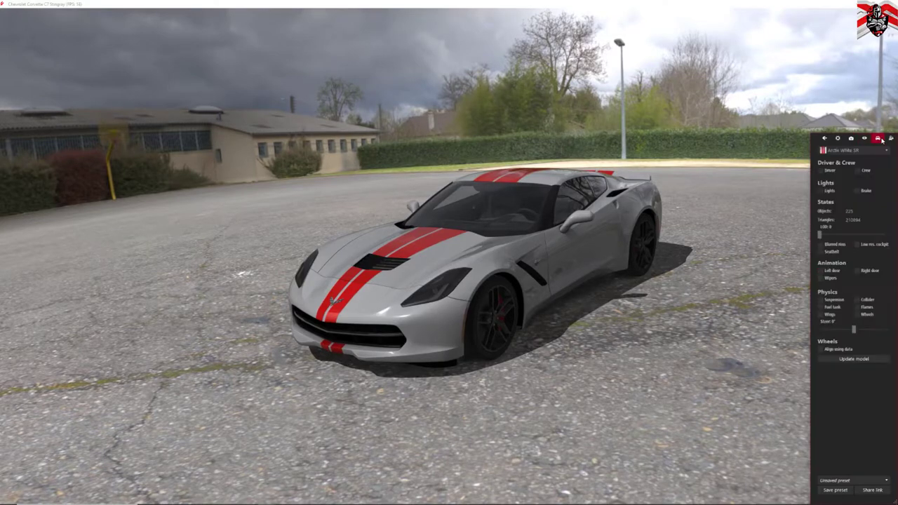
click(852, 150)
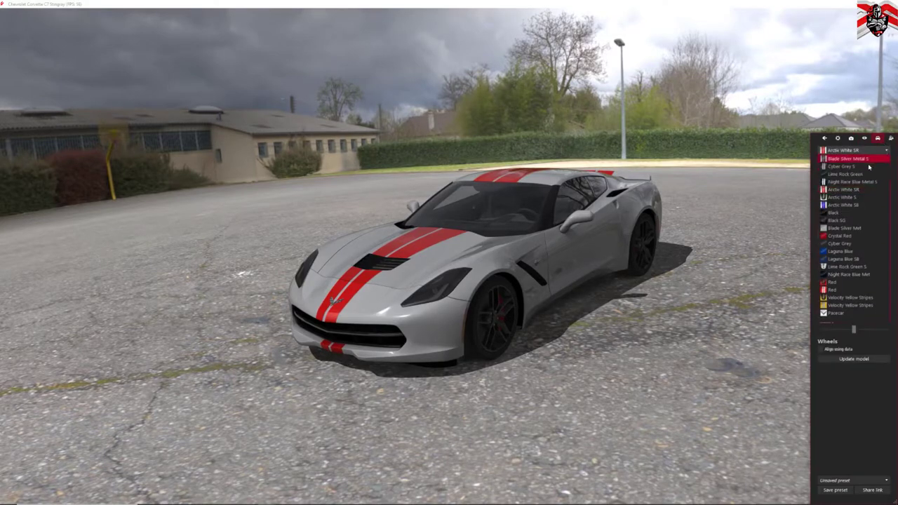
click(852, 220)
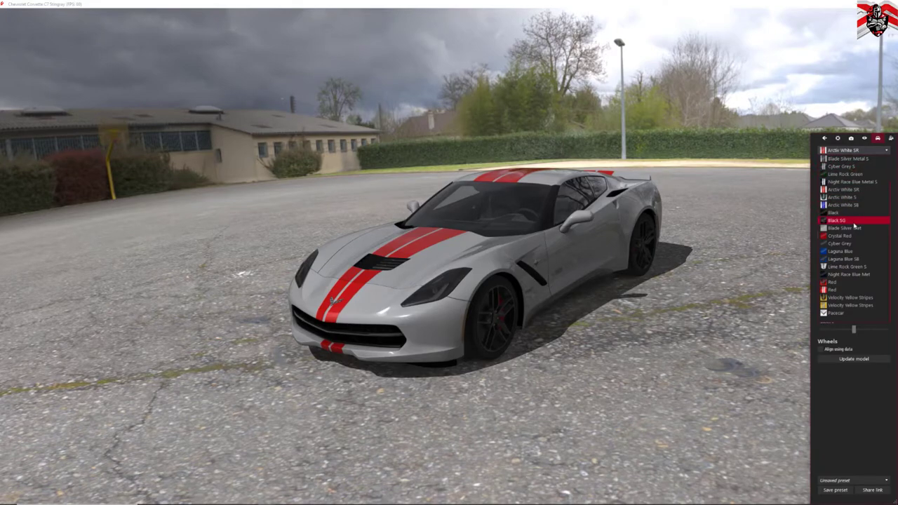
click(869, 138)
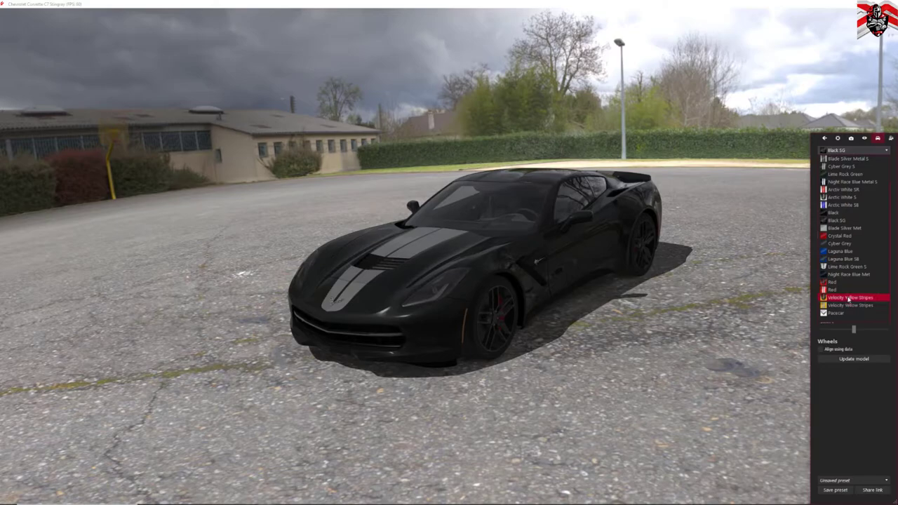
click(851, 297)
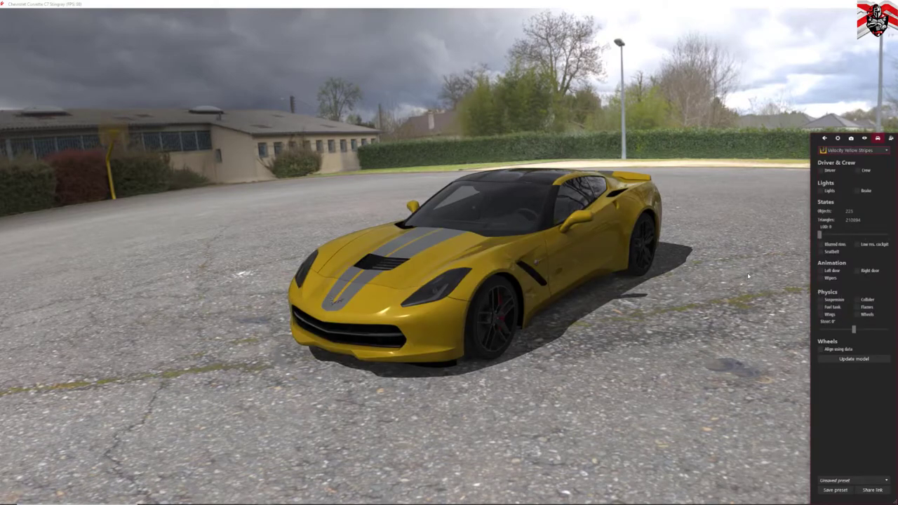
click(822, 170)
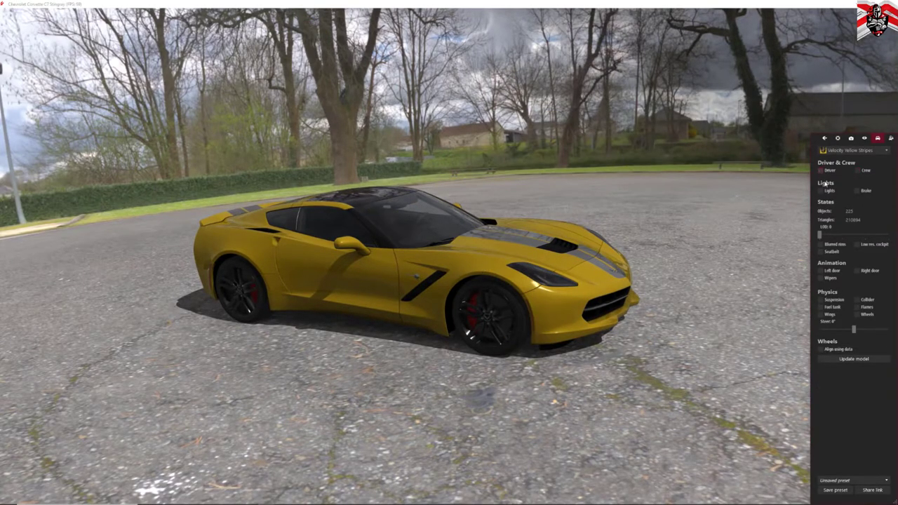
Tick Left door, Wipers and Right door in the Corvette's car animation options.
click(820, 251)
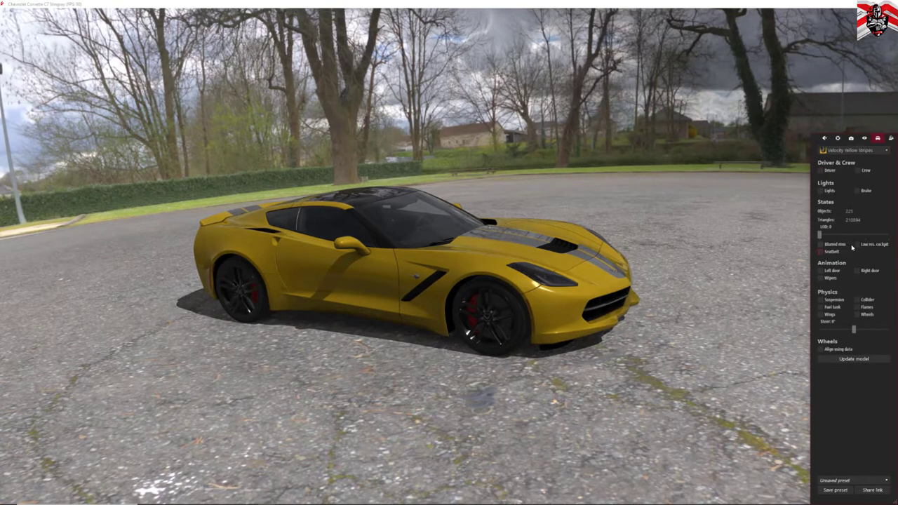
click(820, 270)
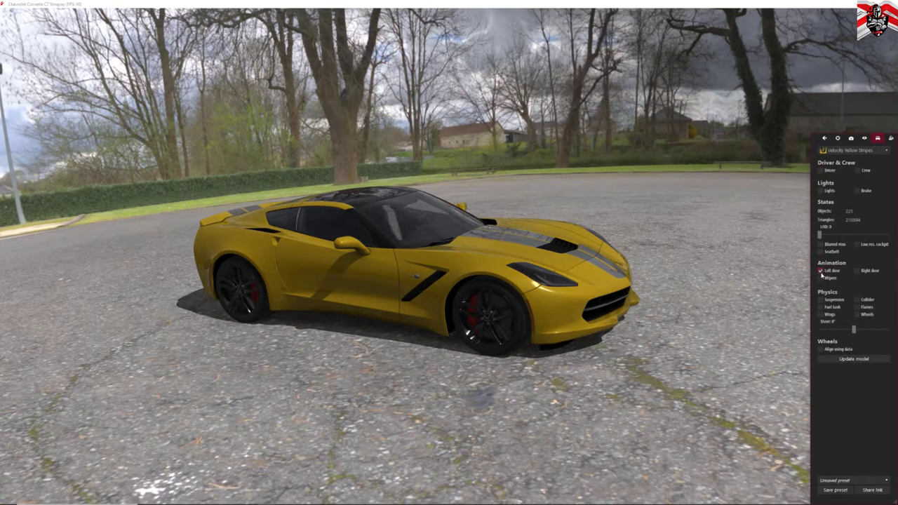
click(821, 278)
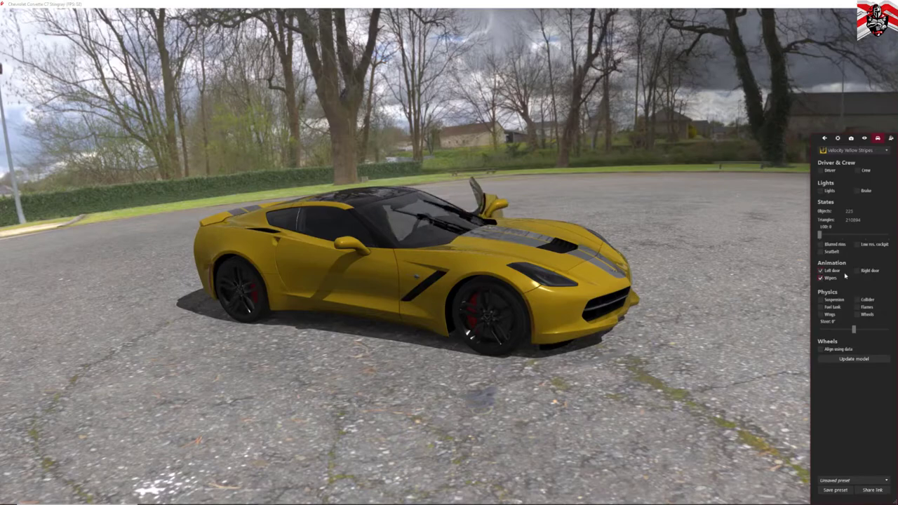
click(856, 270)
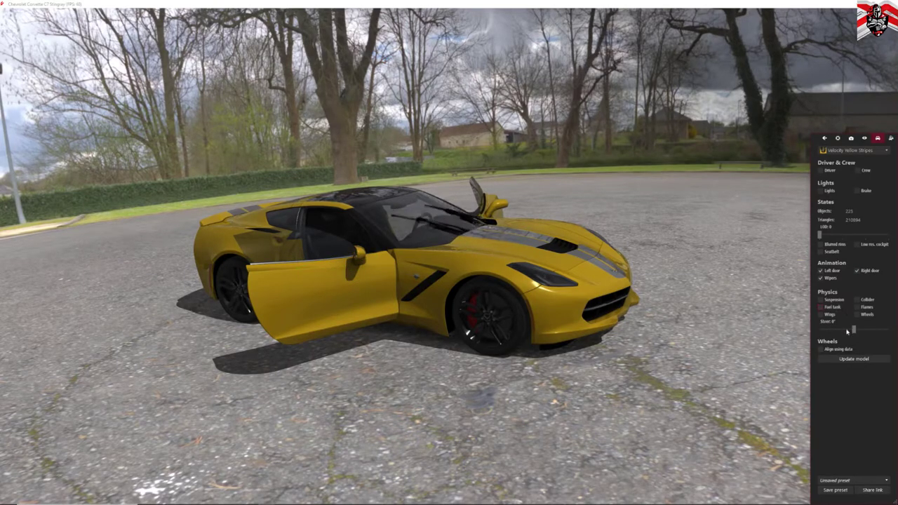
Steer the front wheels to 30° and toggle Align using data on and off.
drag(853, 328, 833, 329)
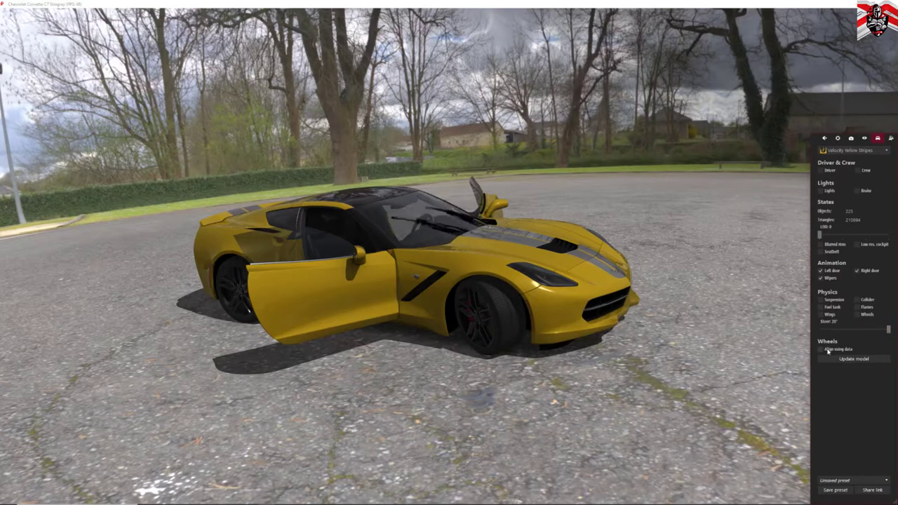
click(821, 349)
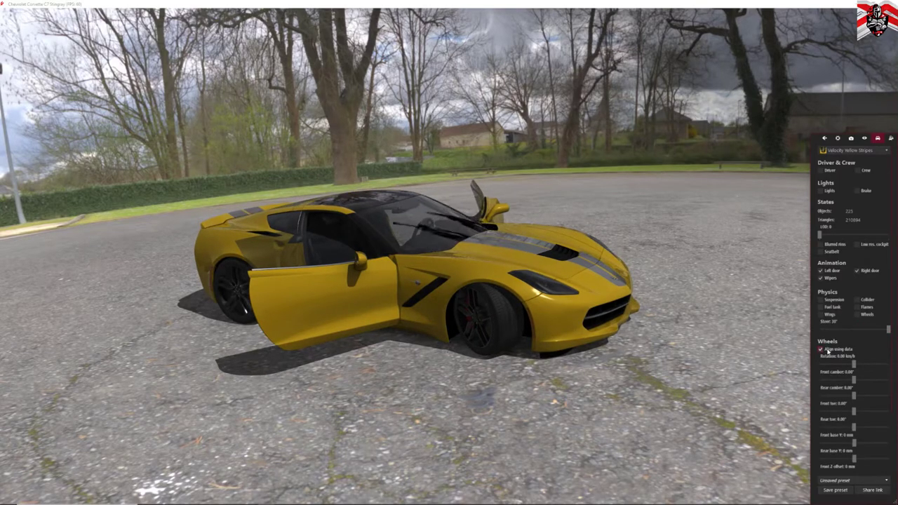
click(821, 349)
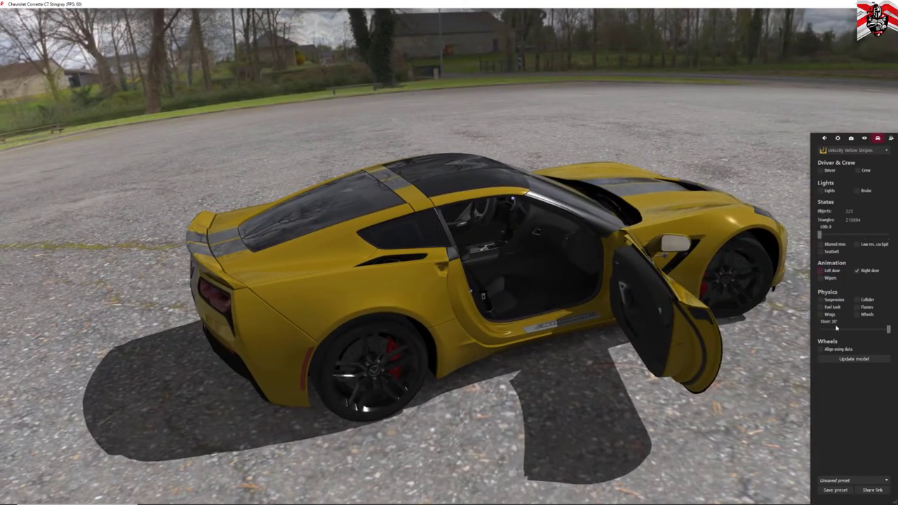
Add a Ferrari 458 GT2 as a second car in the showroom.
click(891, 138)
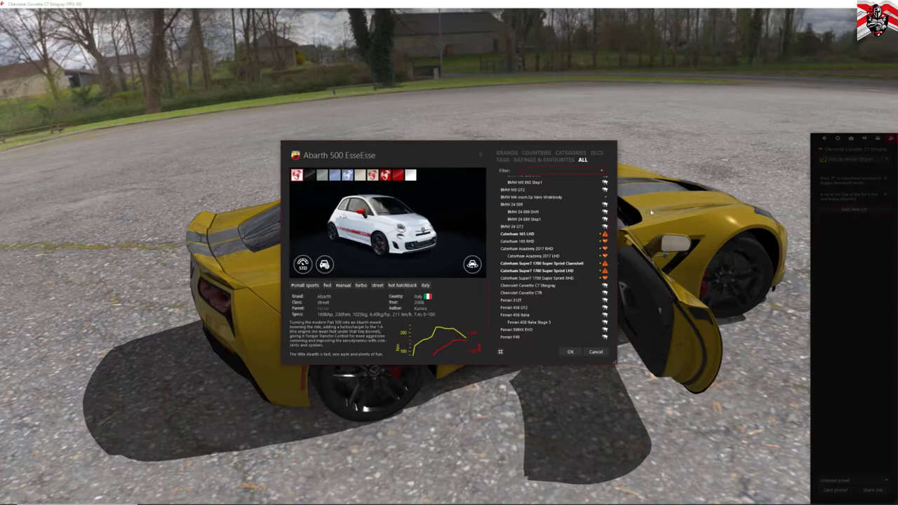
mouse_move(519, 233)
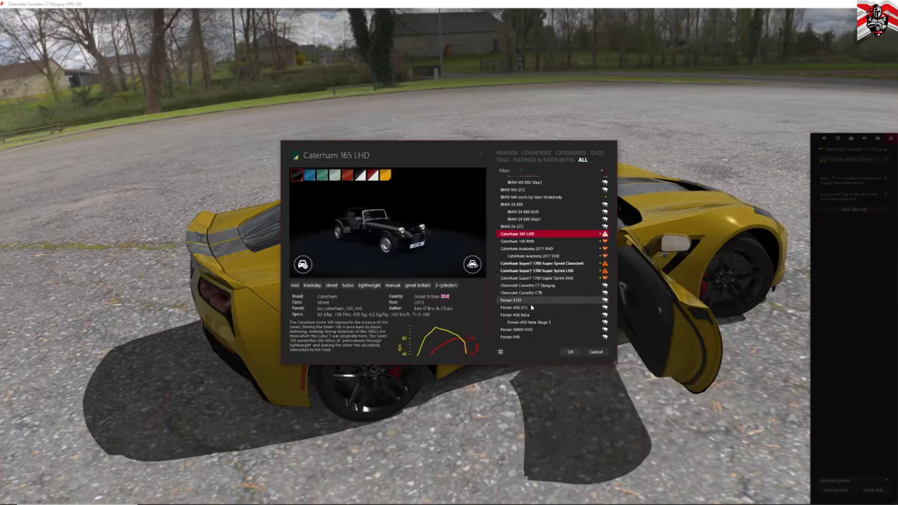
click(514, 307)
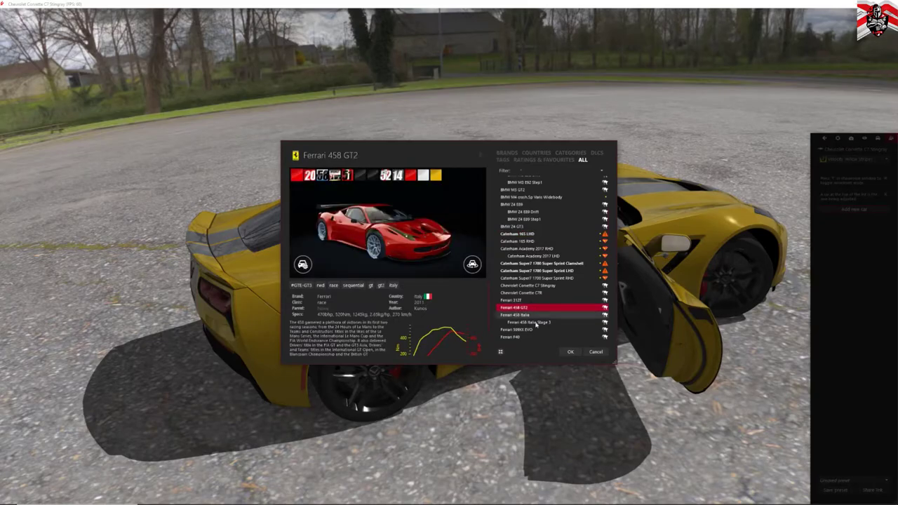
click(570, 351)
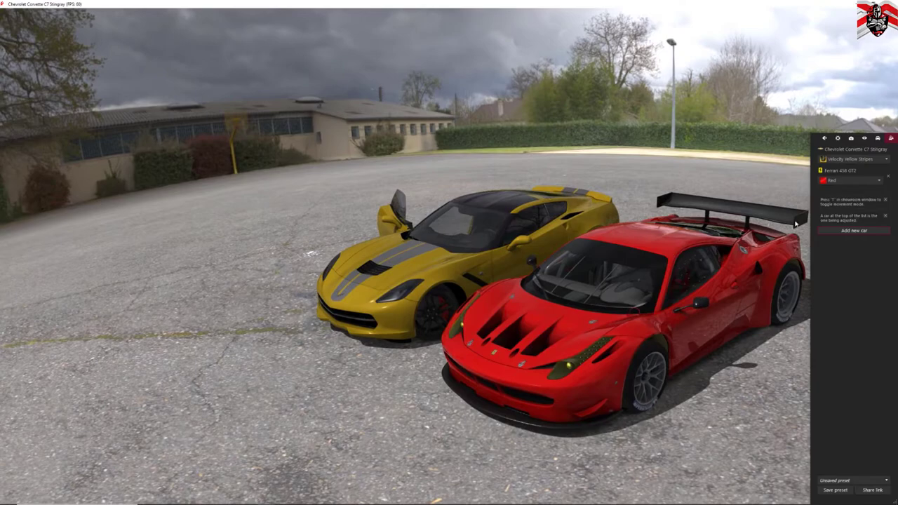
Give the Ferrari the 2011 Team Sofrev ASP #20 skin and reopen the car chooser.
click(852, 181)
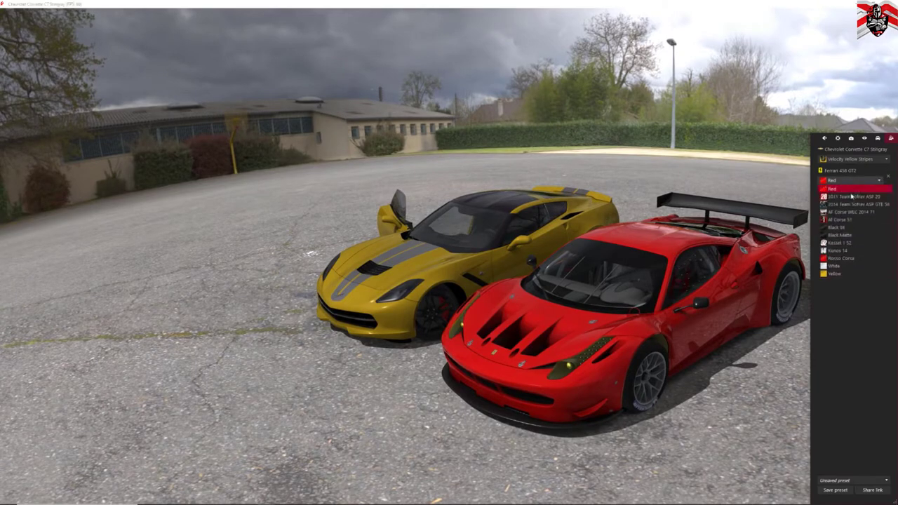
click(852, 197)
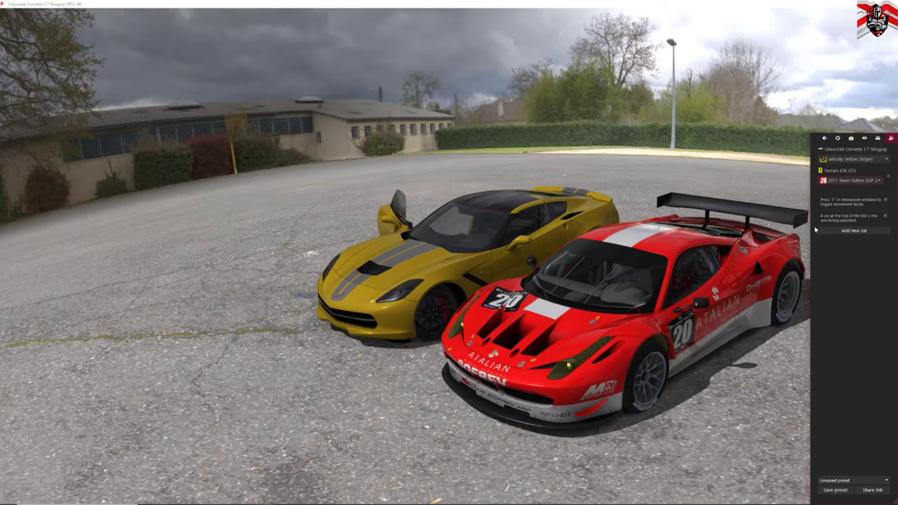
click(848, 170)
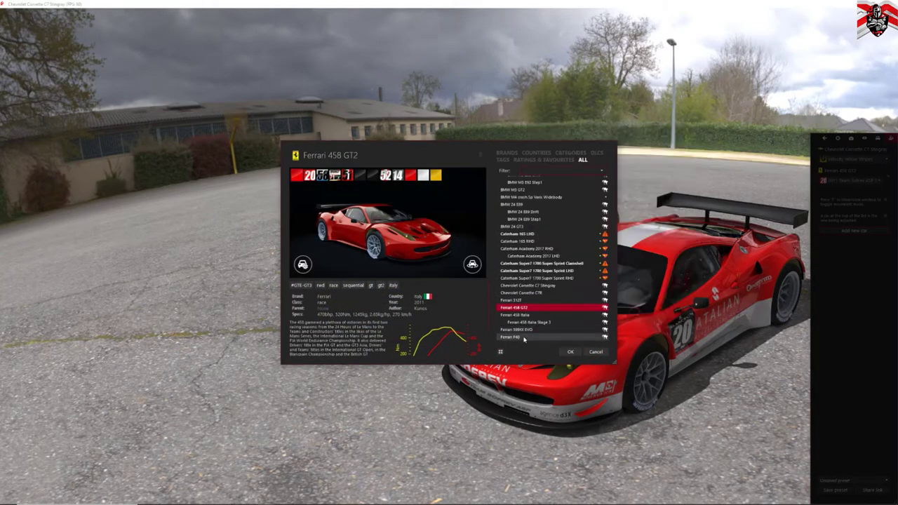
Pick the Ferrari F40 and confirm it as the third showroom car.
click(569, 351)
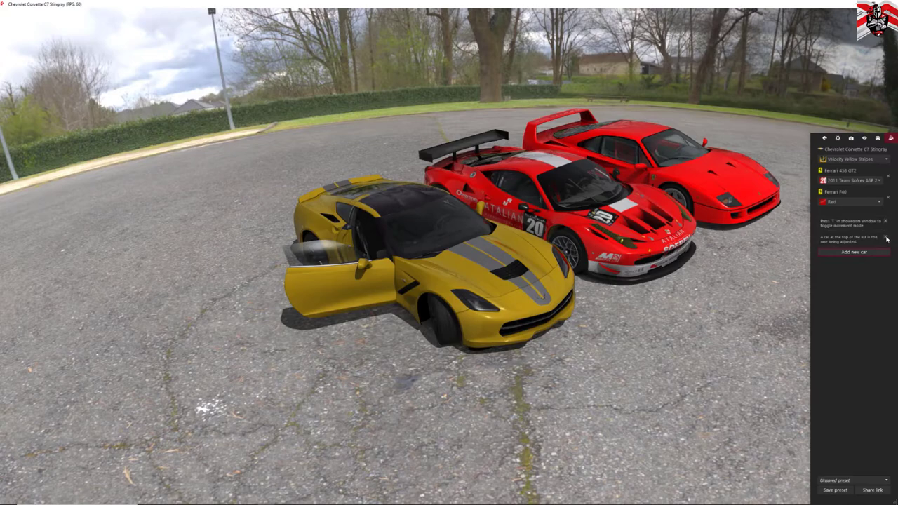
mouse_move(885, 224)
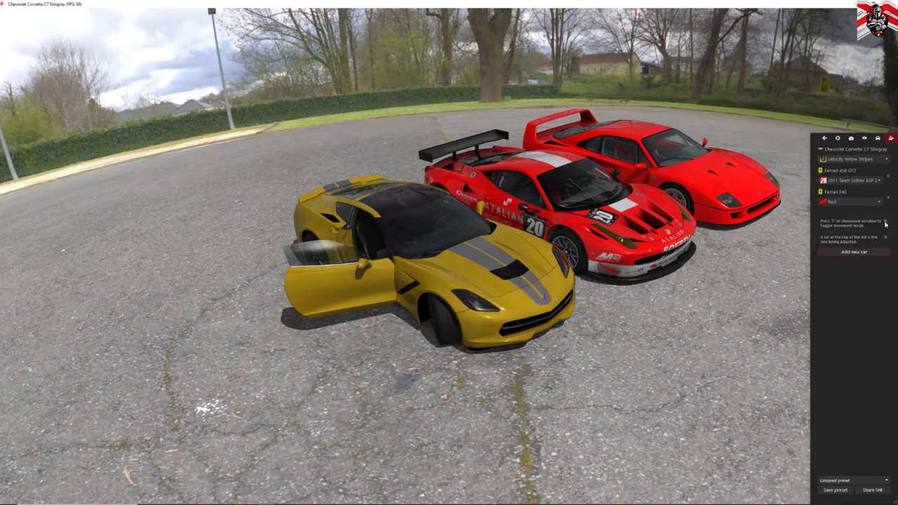